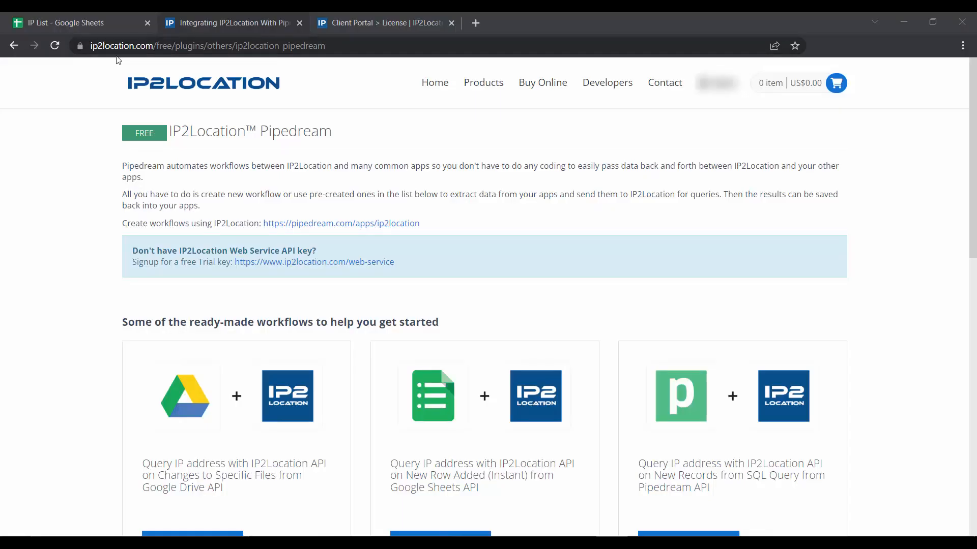
mouse_move(196, 67)
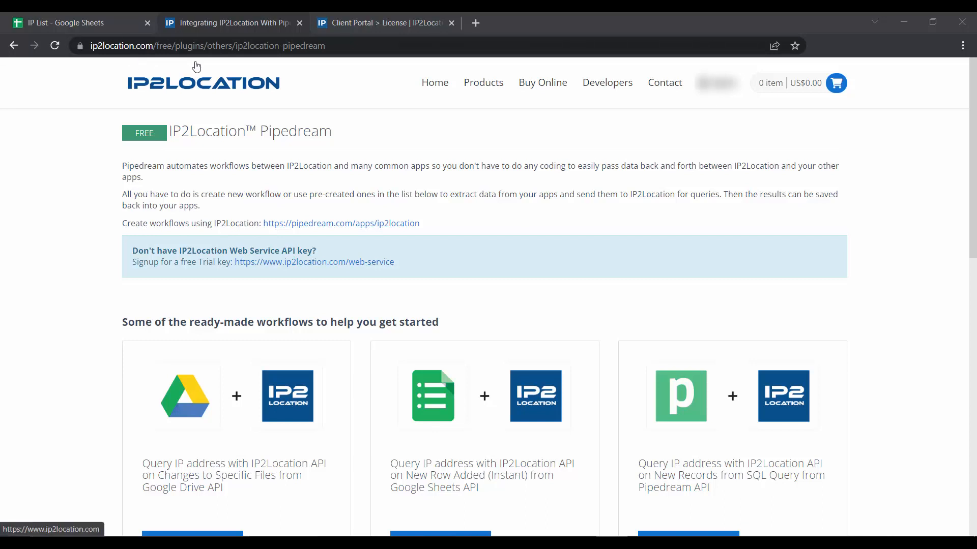
mouse_move(240, 67)
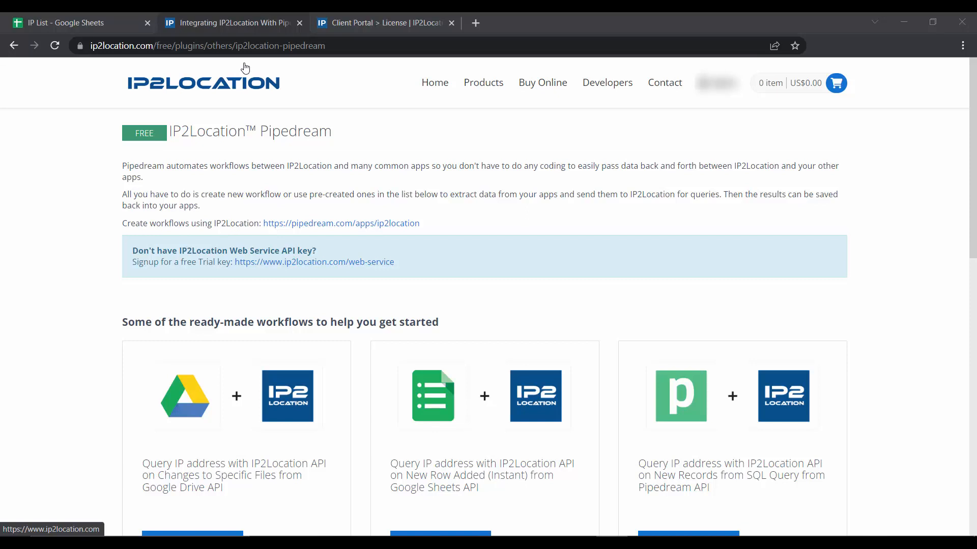
mouse_move(332, 251)
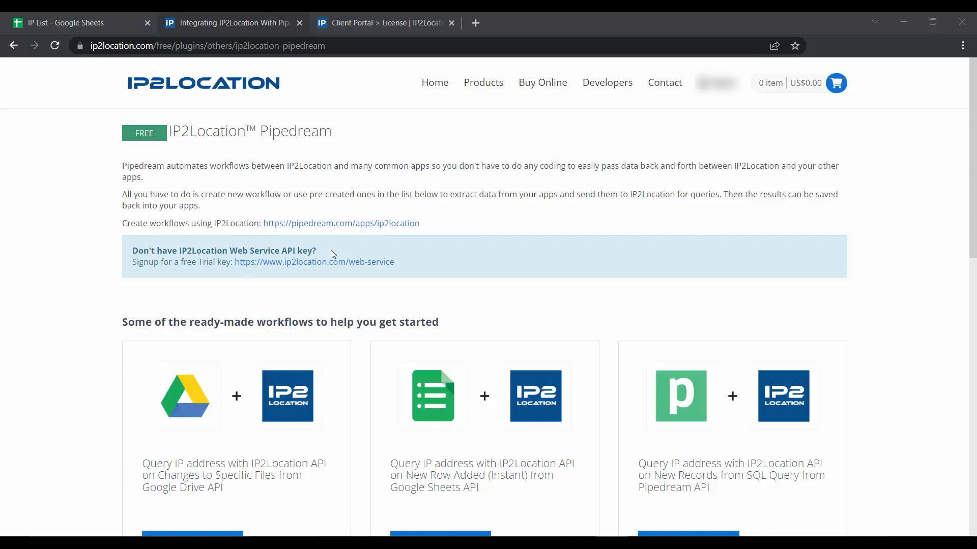
mouse_move(164, 268)
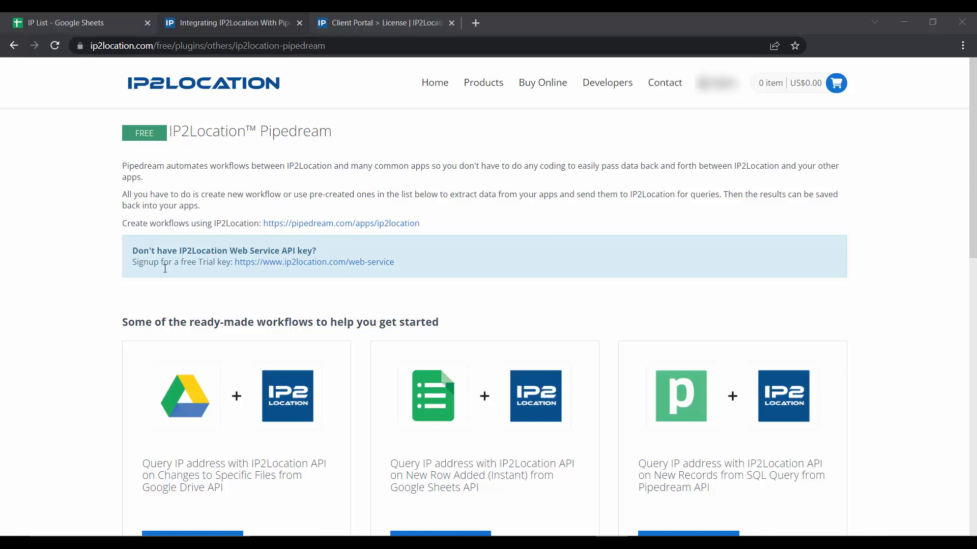
mouse_move(228, 276)
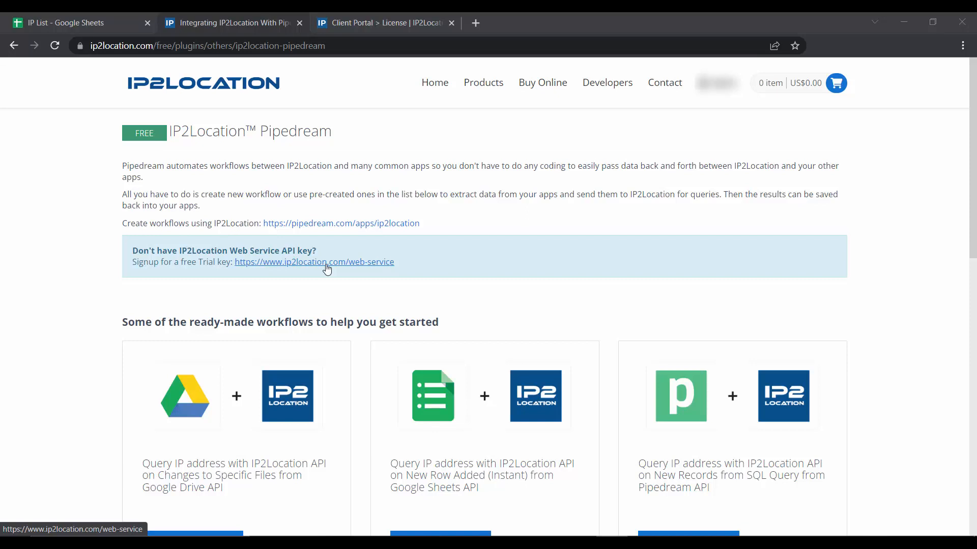
Scroll to the ready-made workflows section showing the Google Sheets + IP2Location template card.
scroll(down, 3)
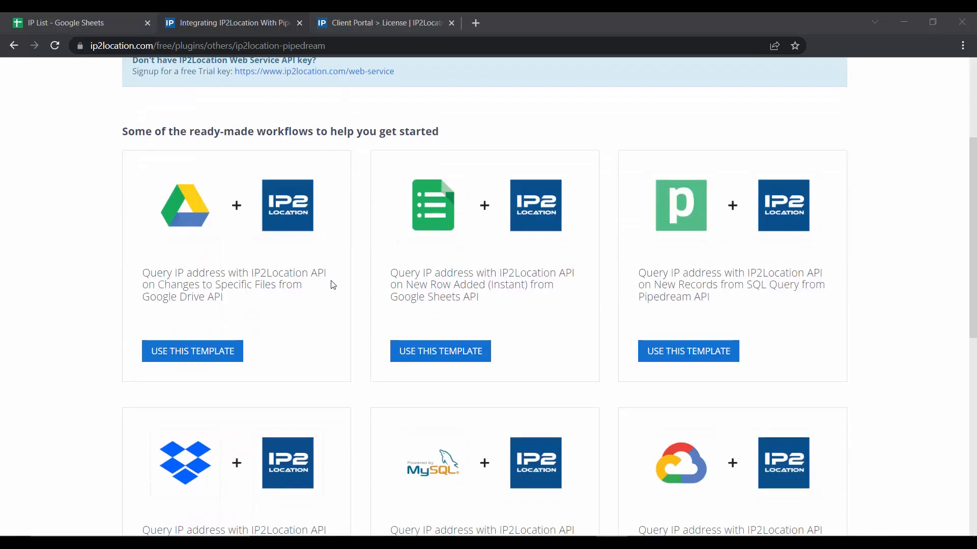
mouse_move(611, 291)
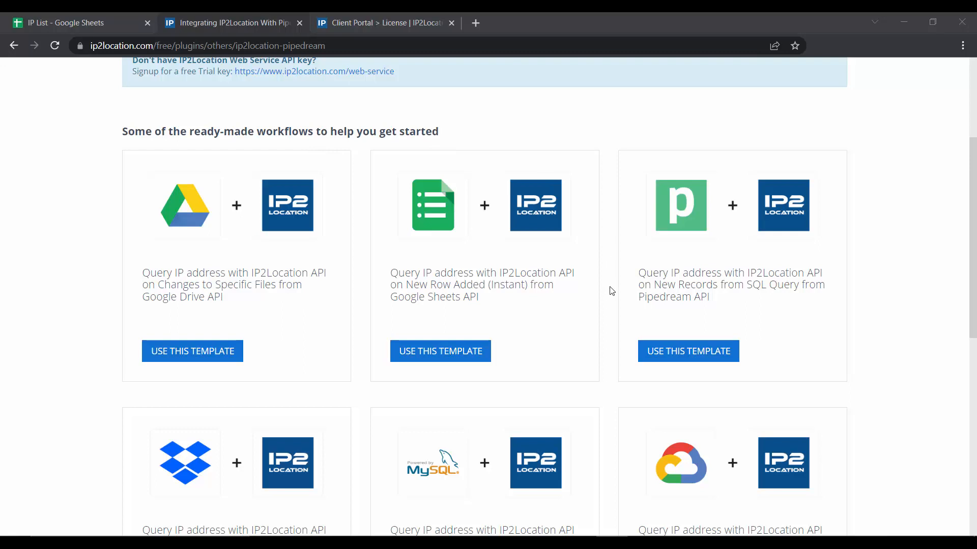
mouse_move(608, 315)
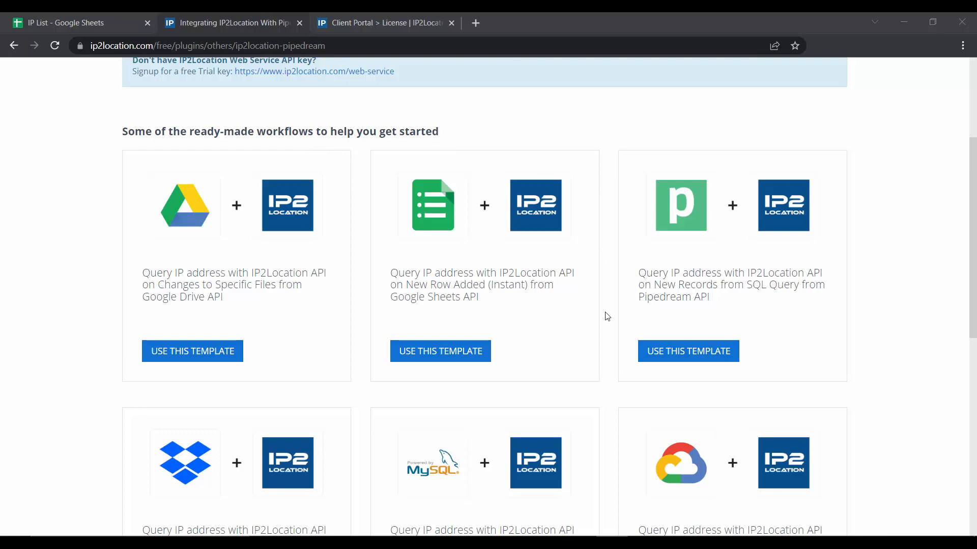
mouse_move(495, 277)
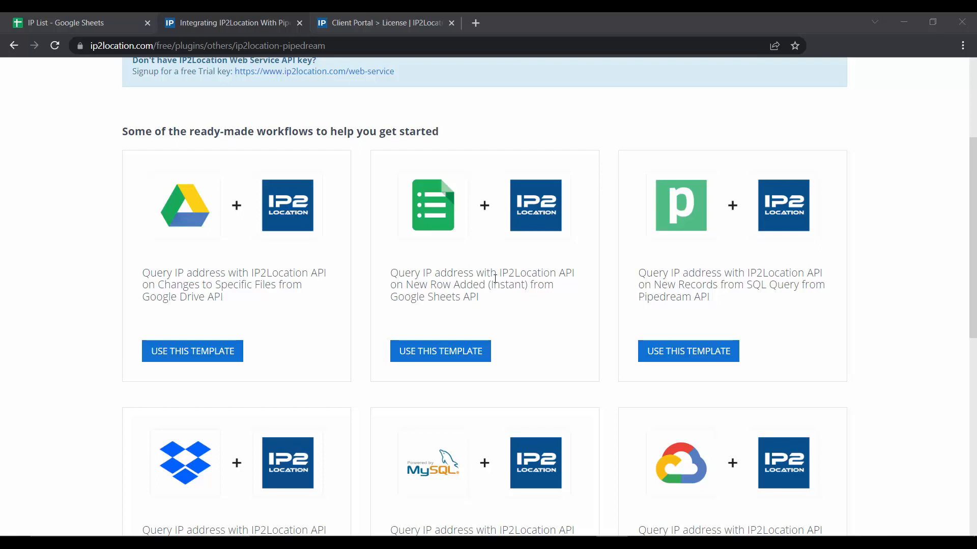
mouse_move(522, 304)
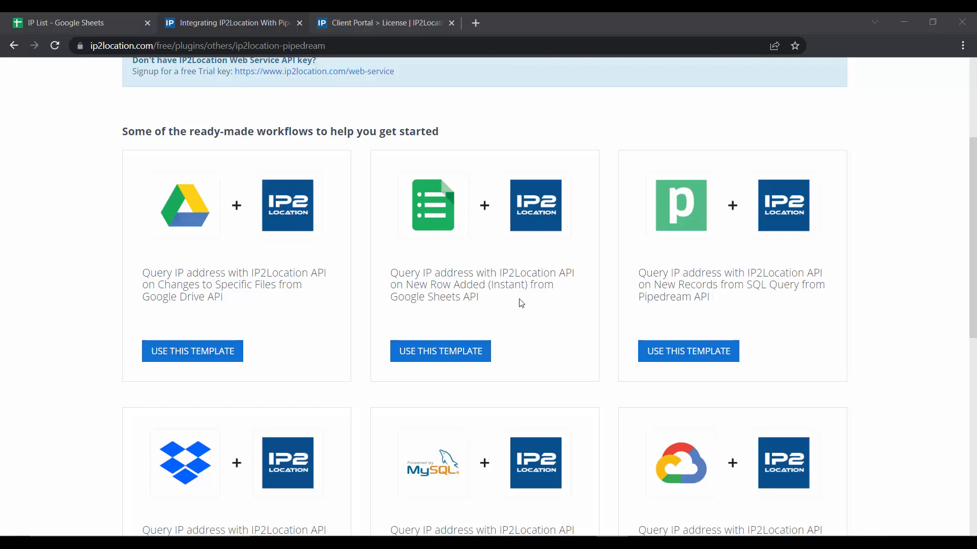
mouse_move(443, 358)
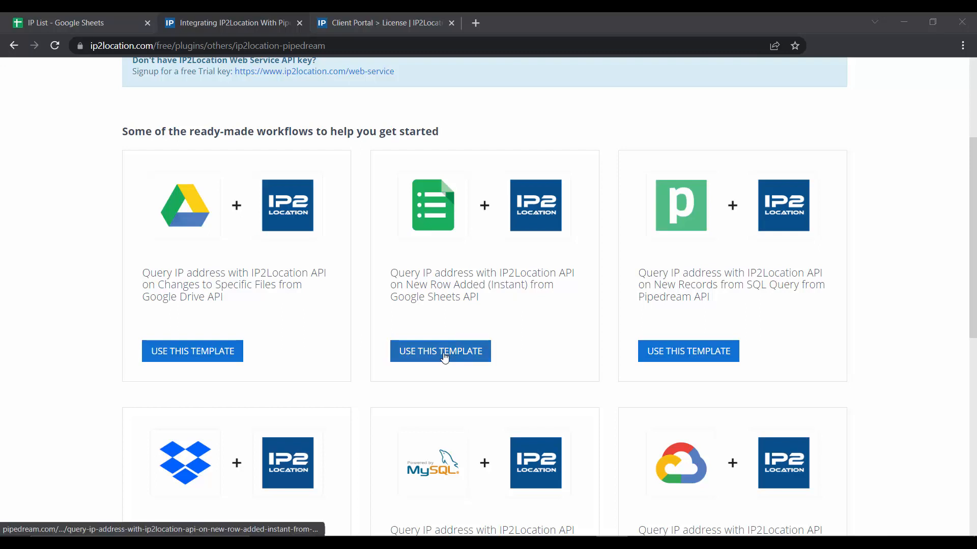
Start a workflow from the Google Sheets new-row template, with the IP List spreadsheet as trigger source.
click(440, 351)
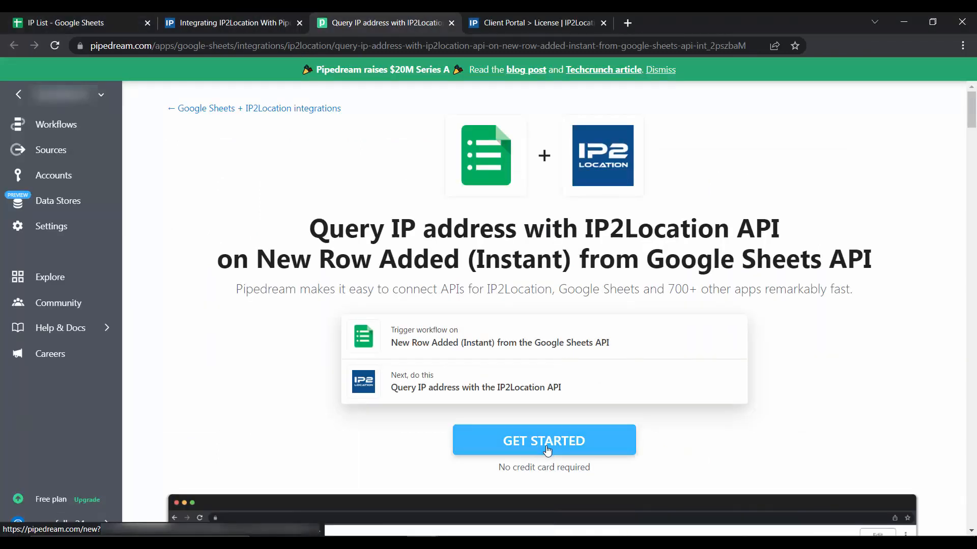
click(543, 440)
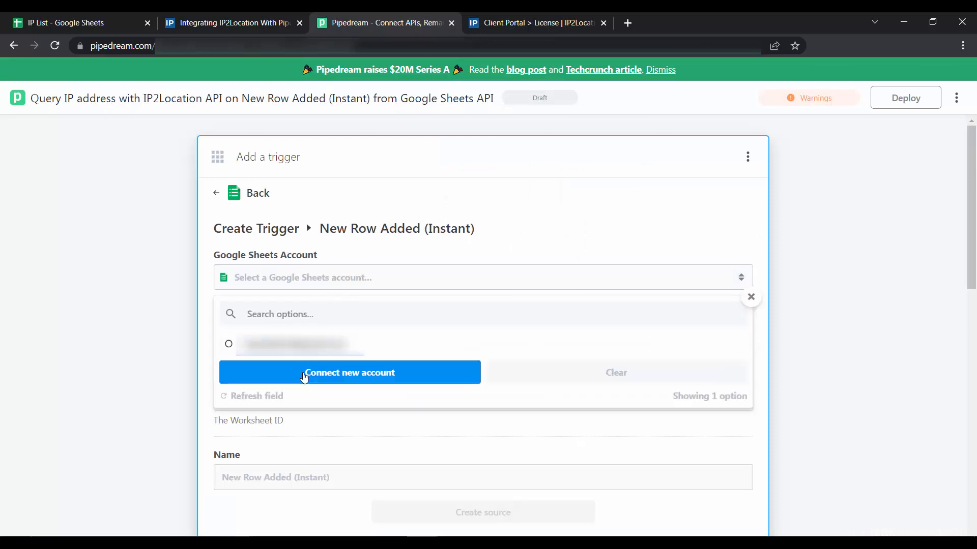
mouse_move(340, 382)
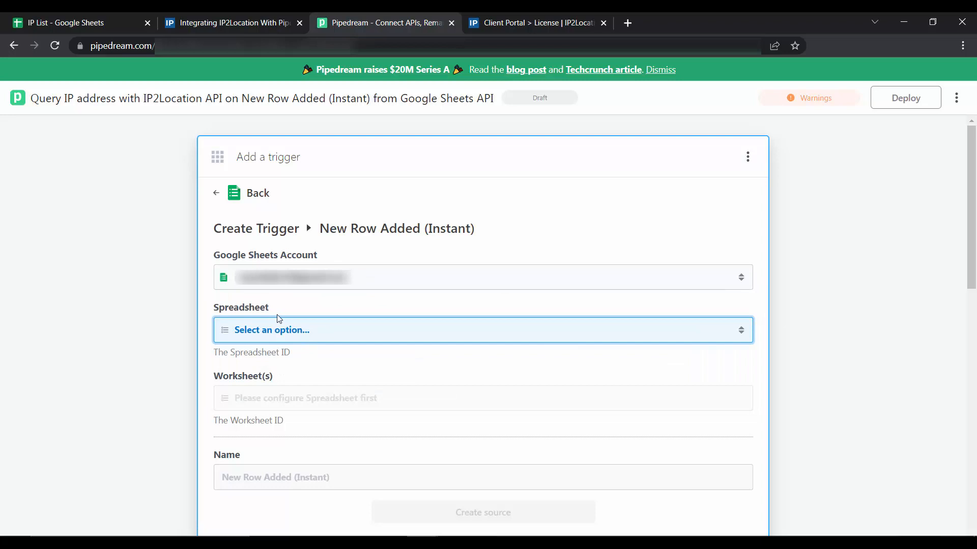
mouse_move(285, 329)
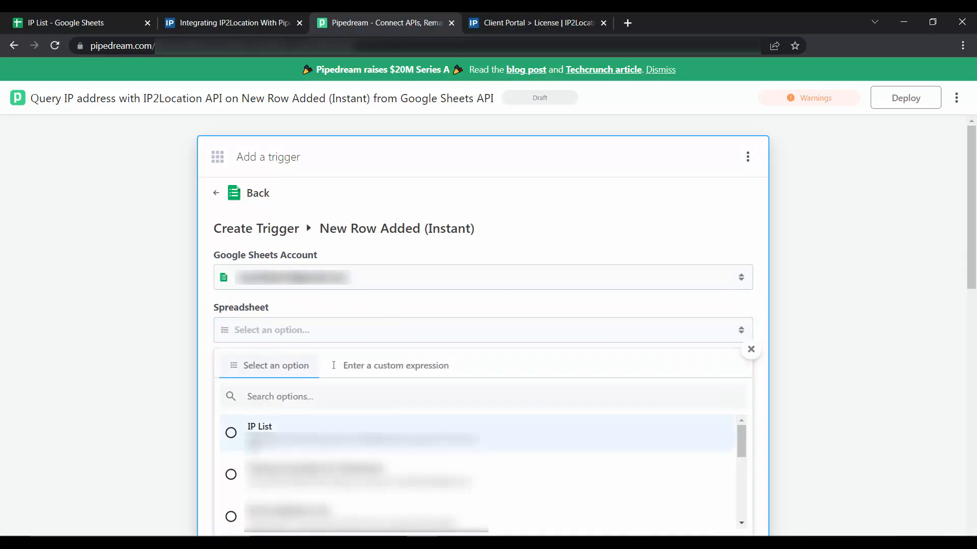
click(259, 426)
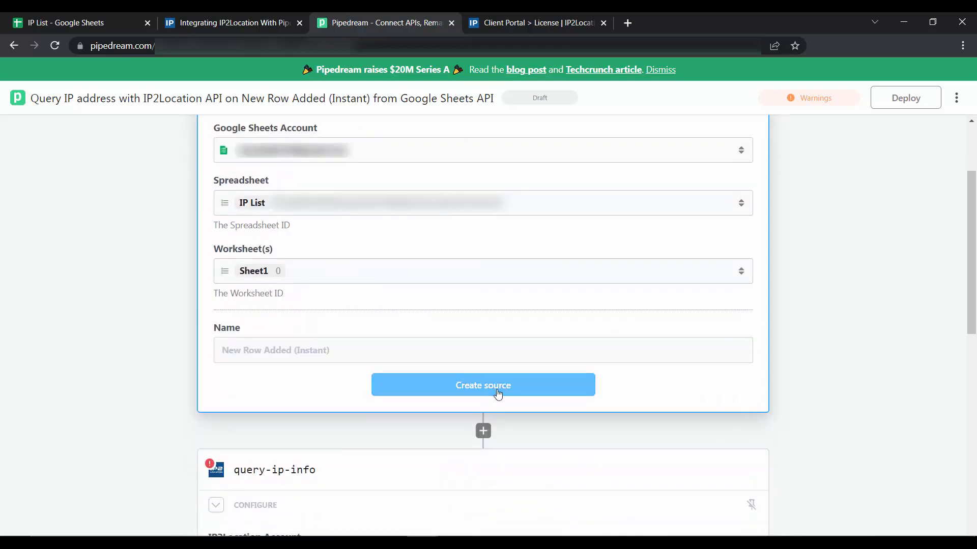
Create the Google Sheets trigger source, then move to the query-ip-info step's IP2Location account choice.
click(482, 384)
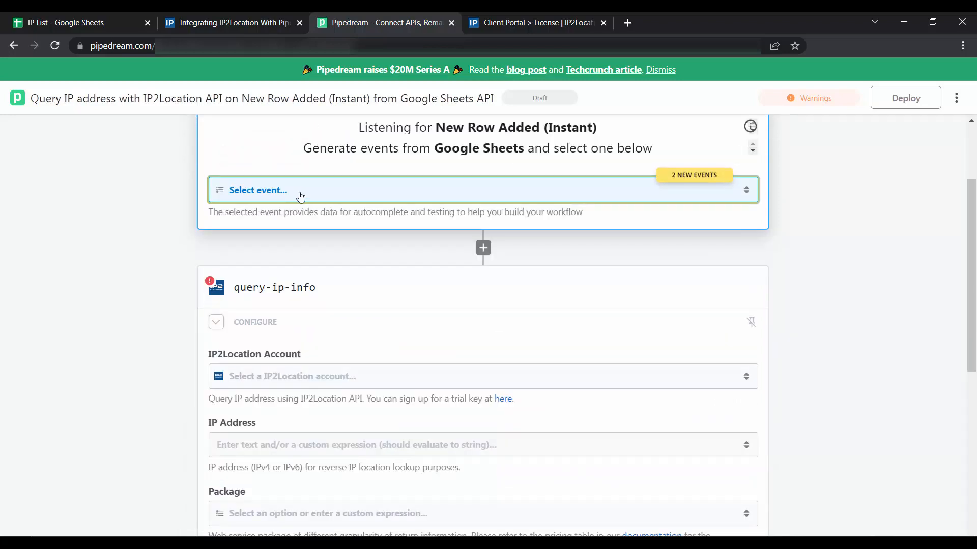
click(258, 190)
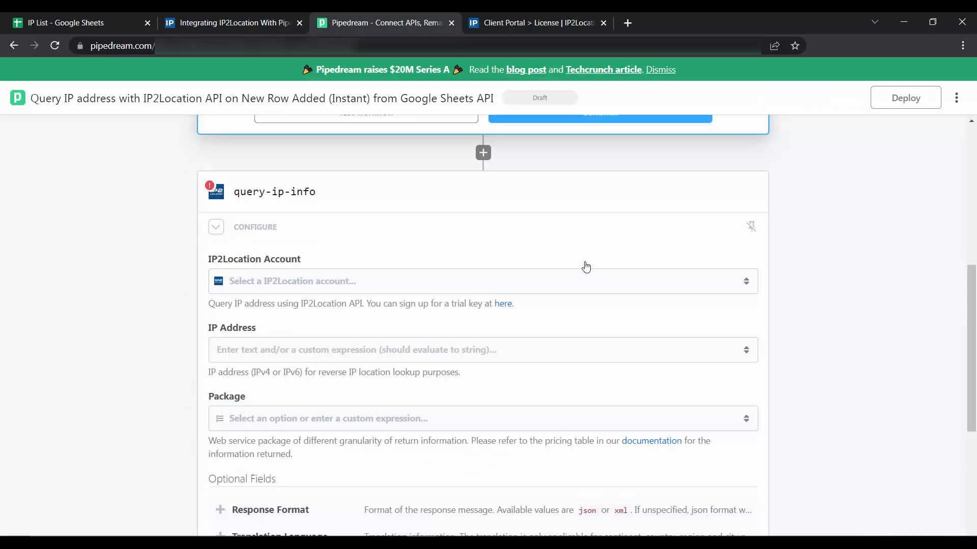
scroll(down, 3)
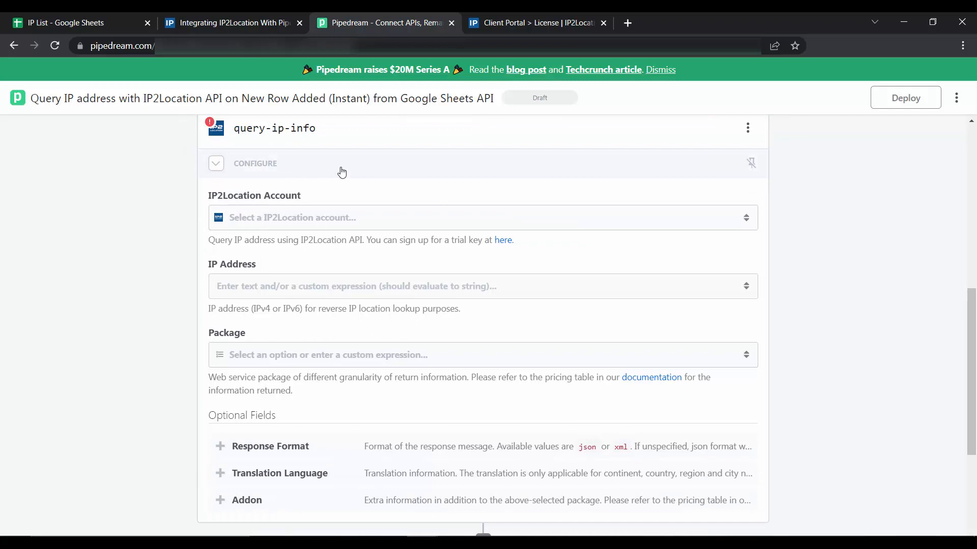
click(327, 217)
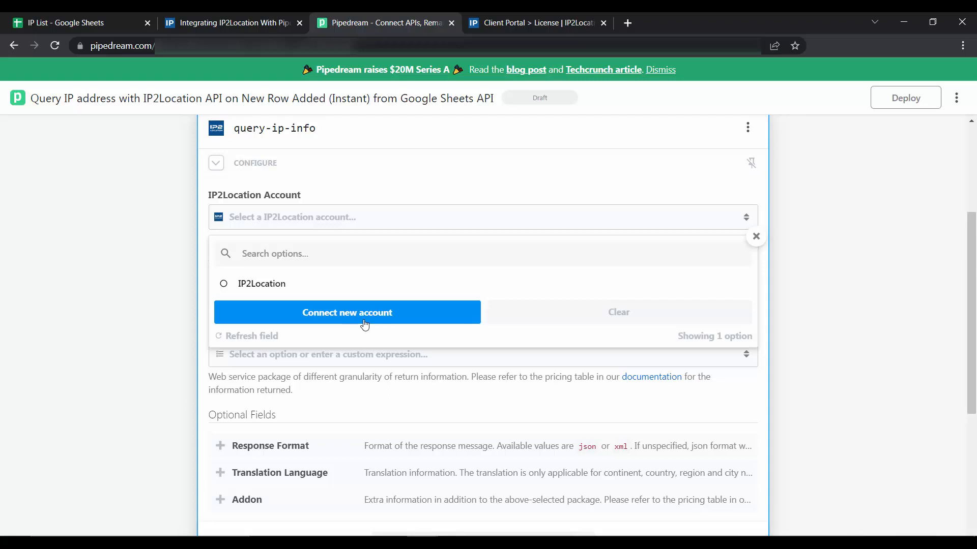
Connect a new IP2Location account, copying the Web Service API key from the Client Portal License page.
click(347, 312)
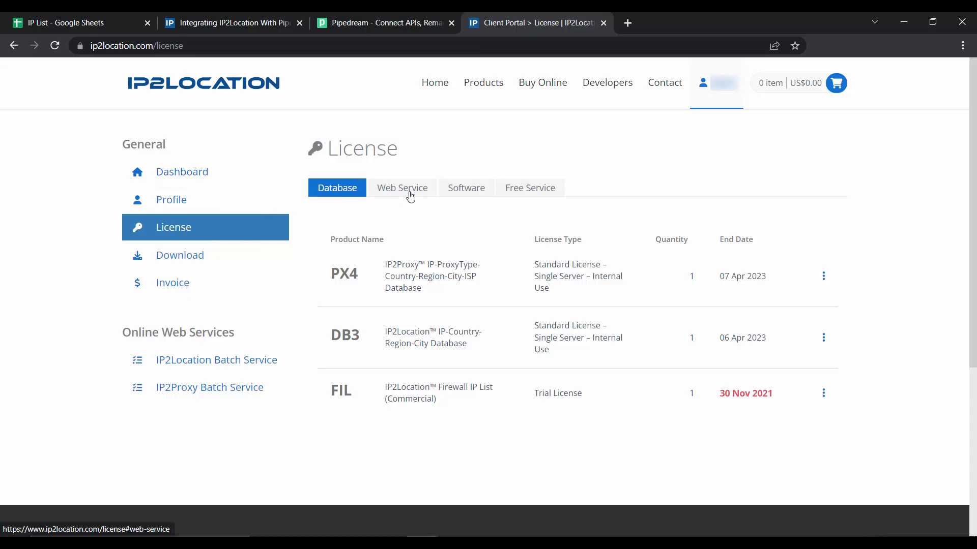
click(402, 187)
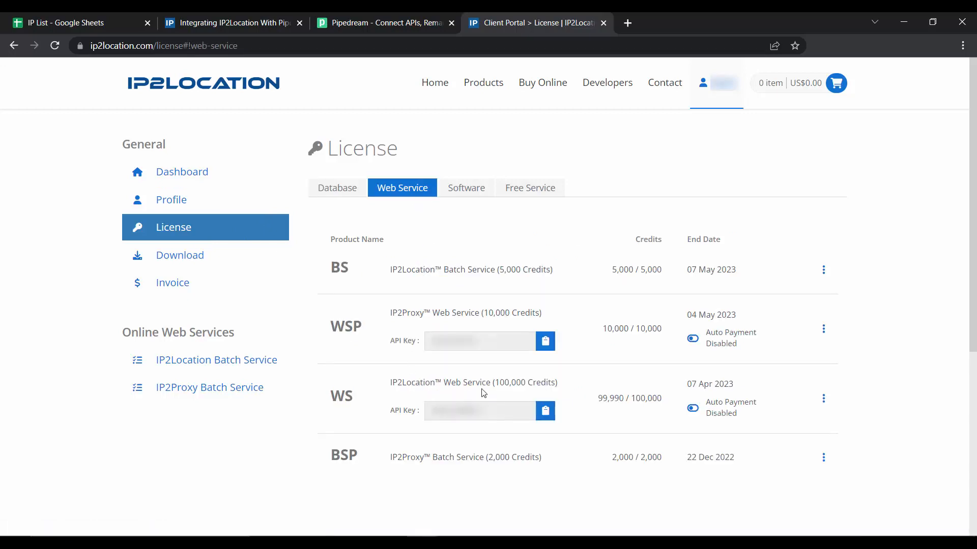
click(544, 411)
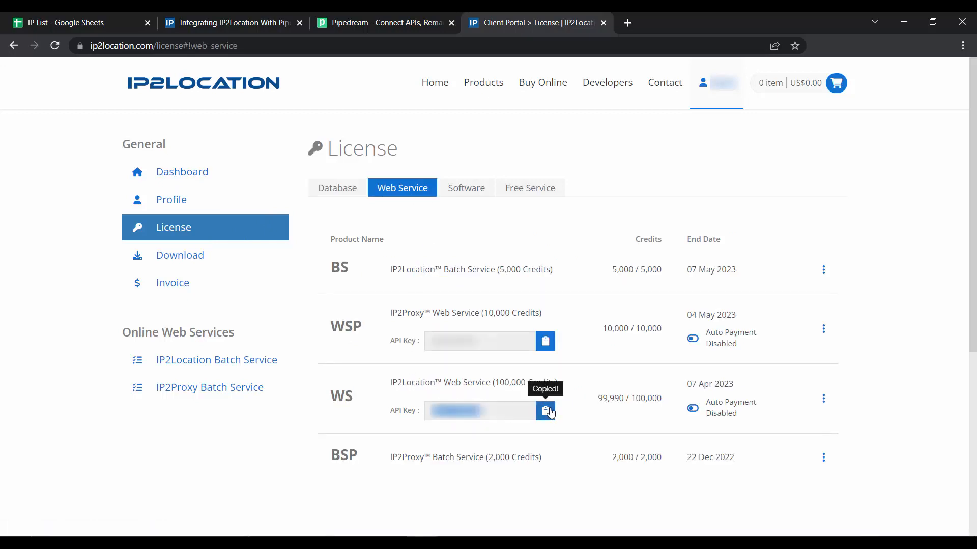
click(377, 22)
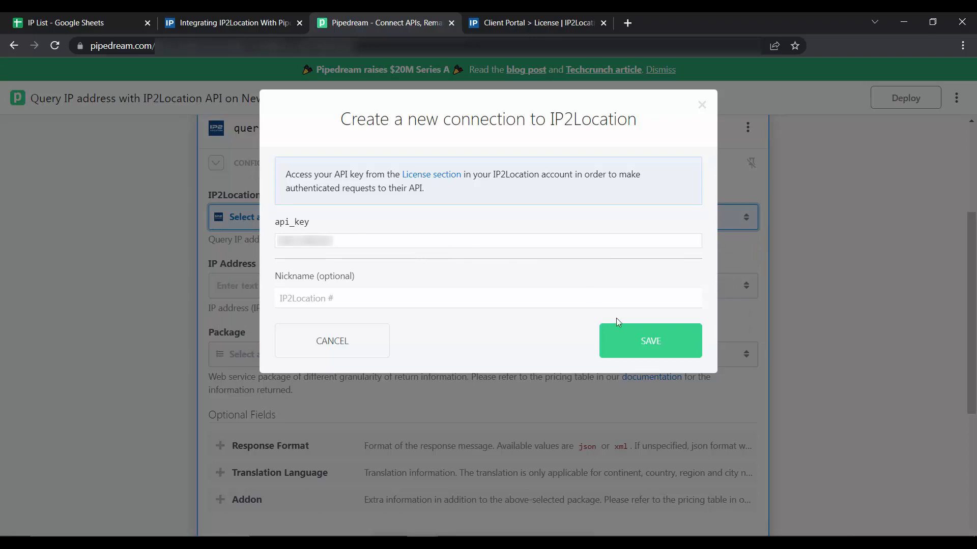
mouse_move(652, 346)
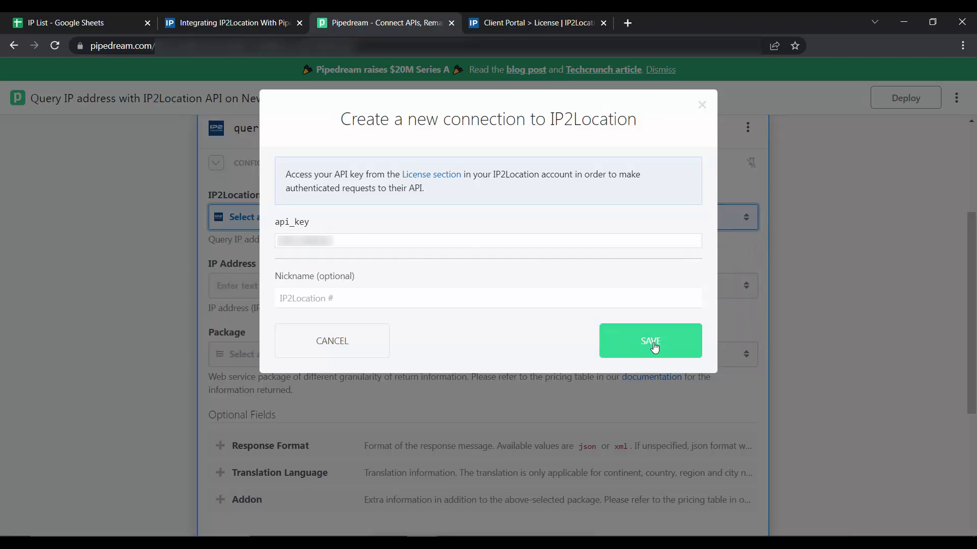
mouse_move(675, 263)
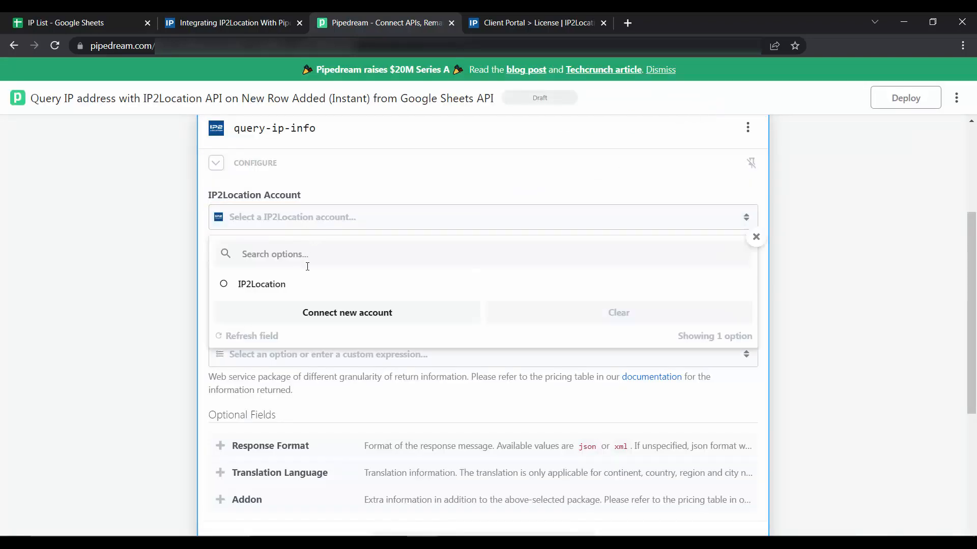
Query the new row's first value as IP with the continent addon, and test the lookup.
click(260, 285)
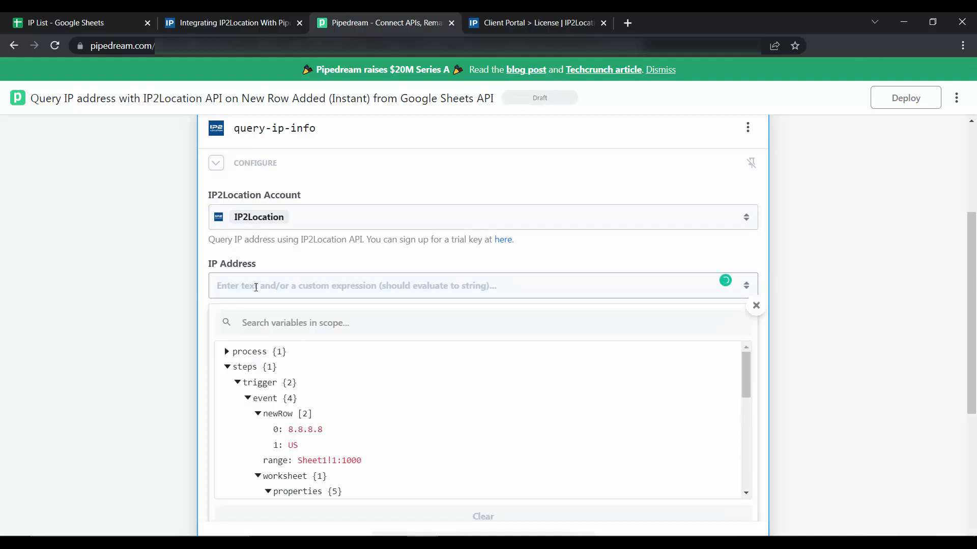
mouse_move(291, 436)
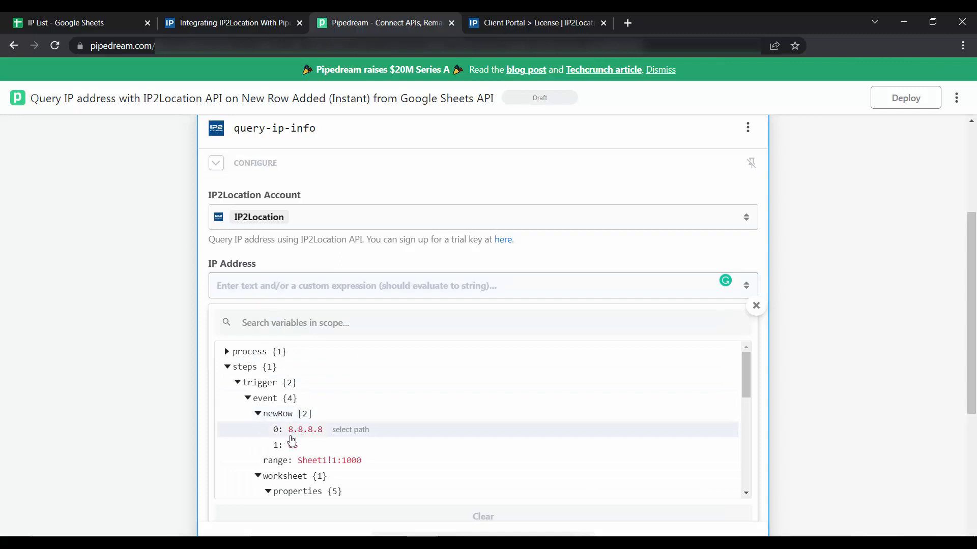
click(305, 429)
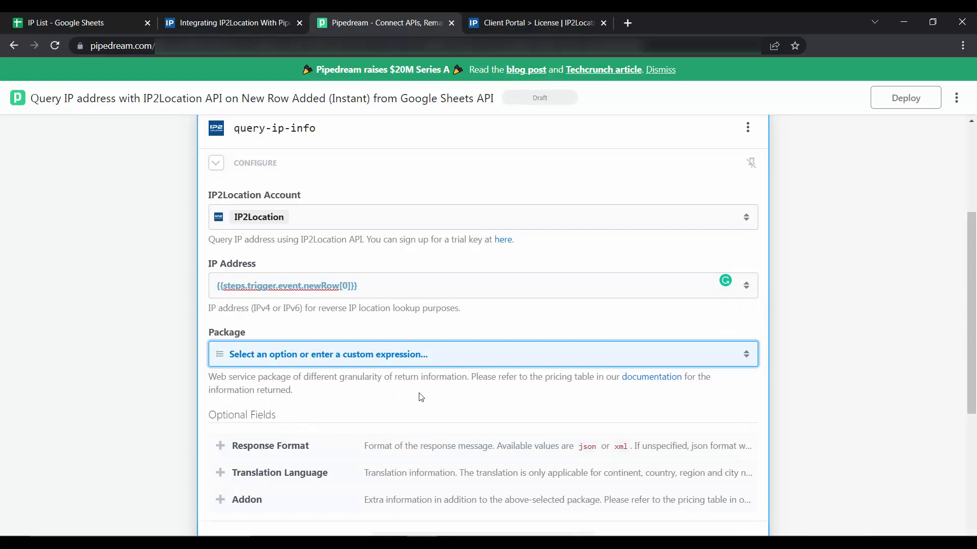
mouse_move(443, 394)
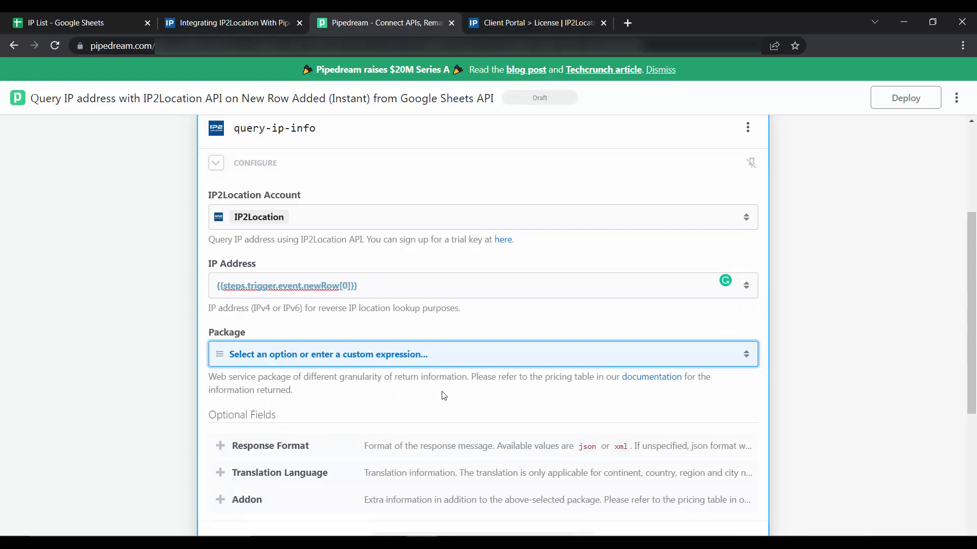
mouse_move(655, 380)
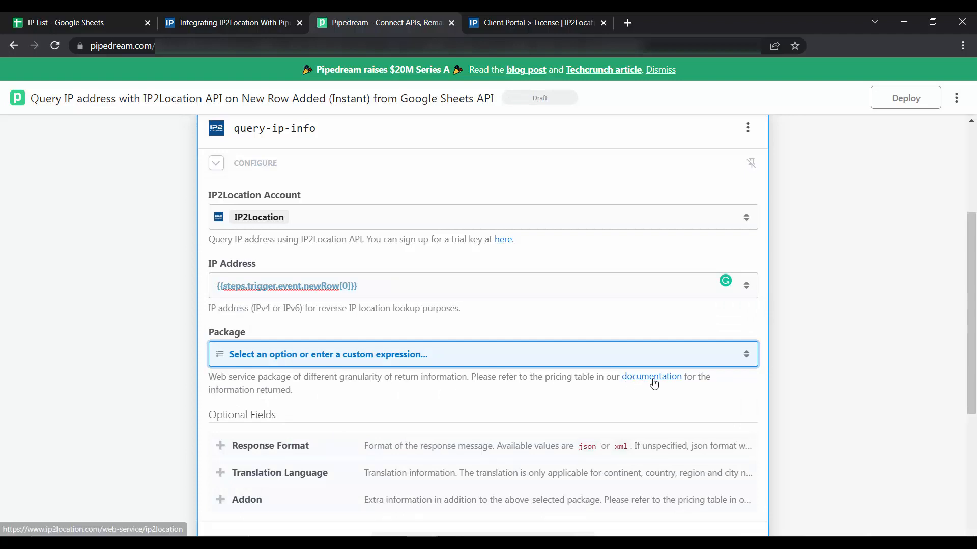
mouse_move(328, 358)
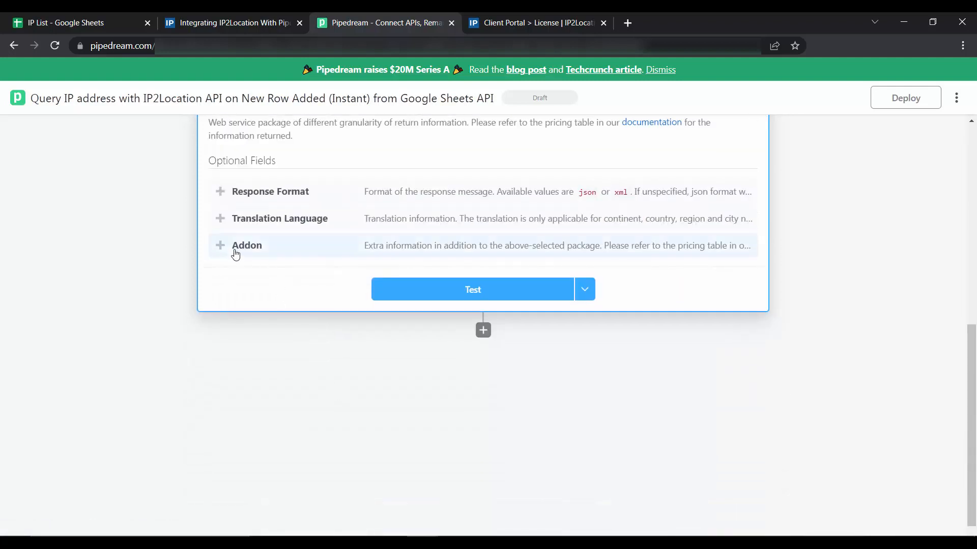
click(221, 245)
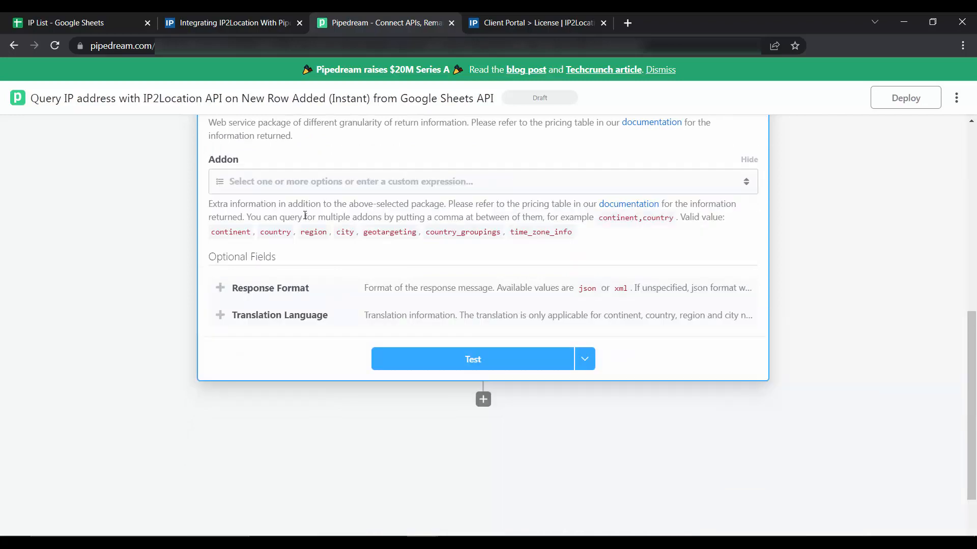
mouse_move(435, 212)
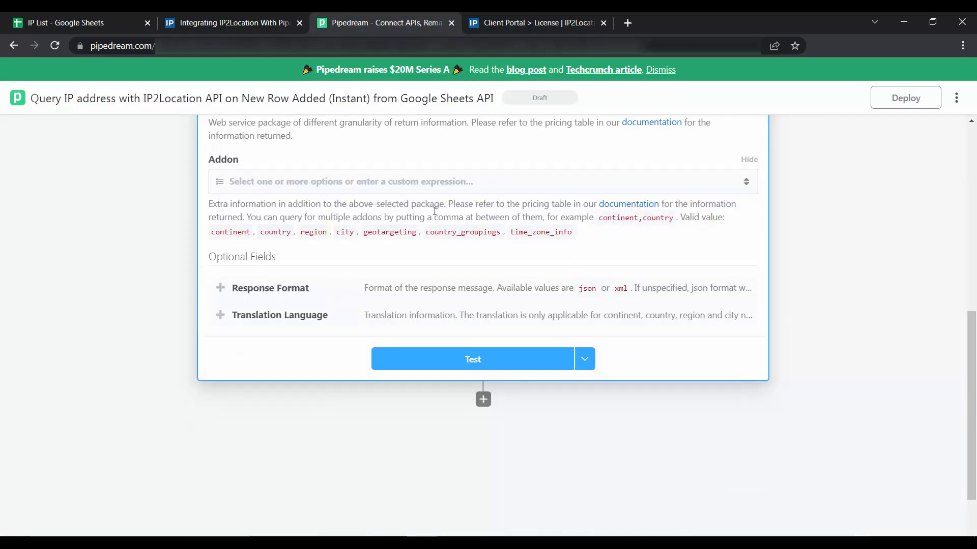
mouse_move(637, 207)
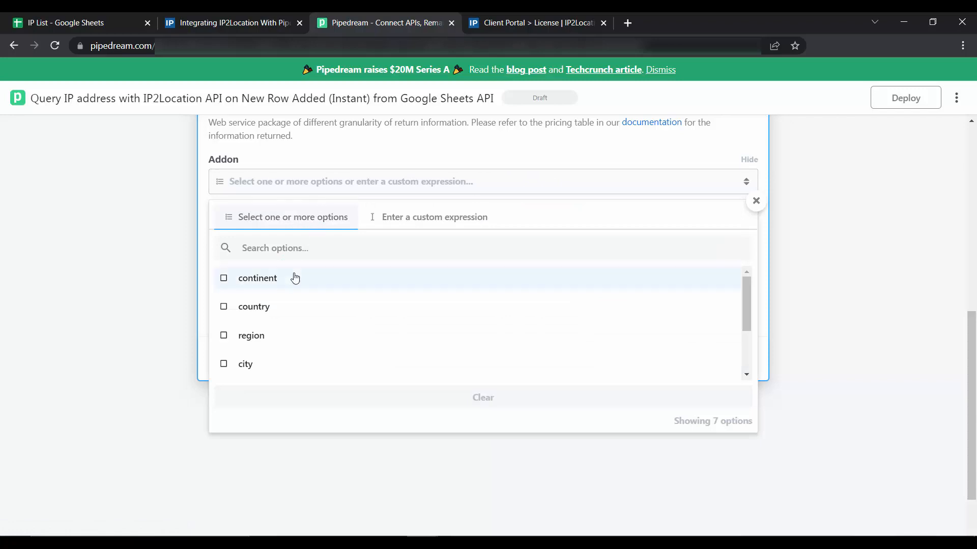
click(257, 278)
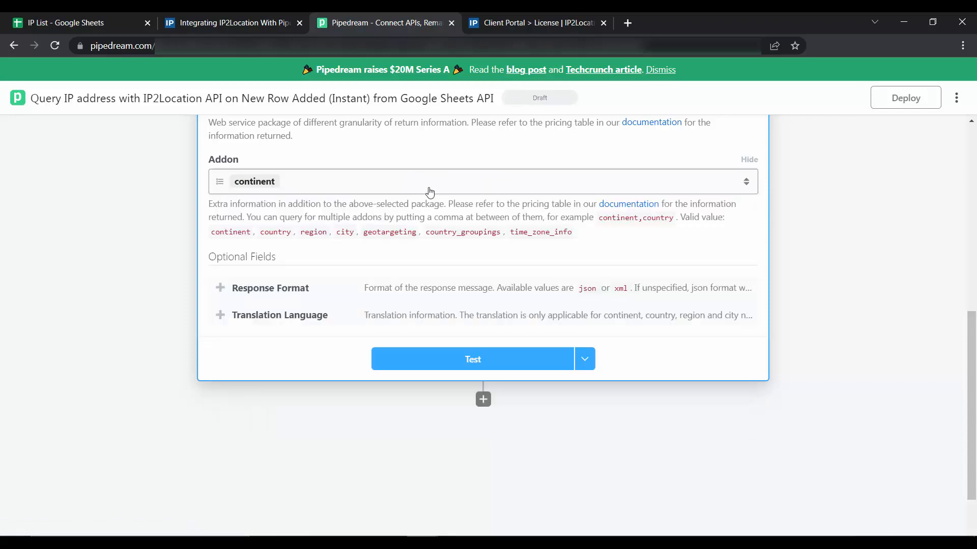
click(472, 359)
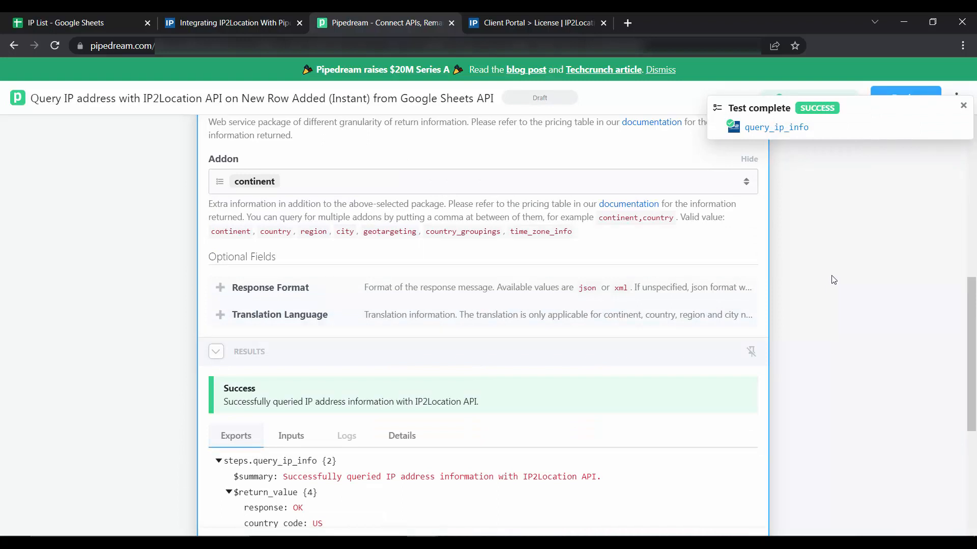
Review the test exports showing response OK and country code US.
scroll(down, 3)
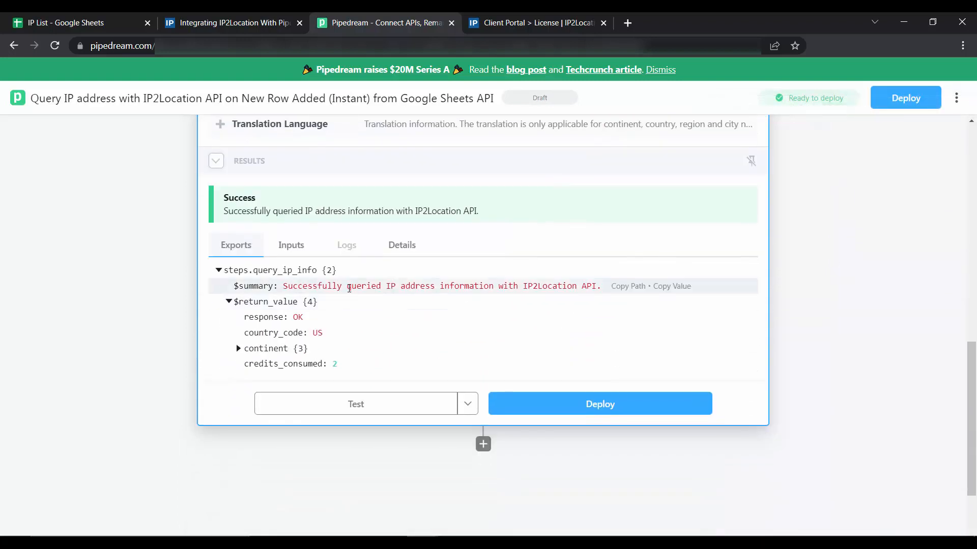
mouse_move(384, 264)
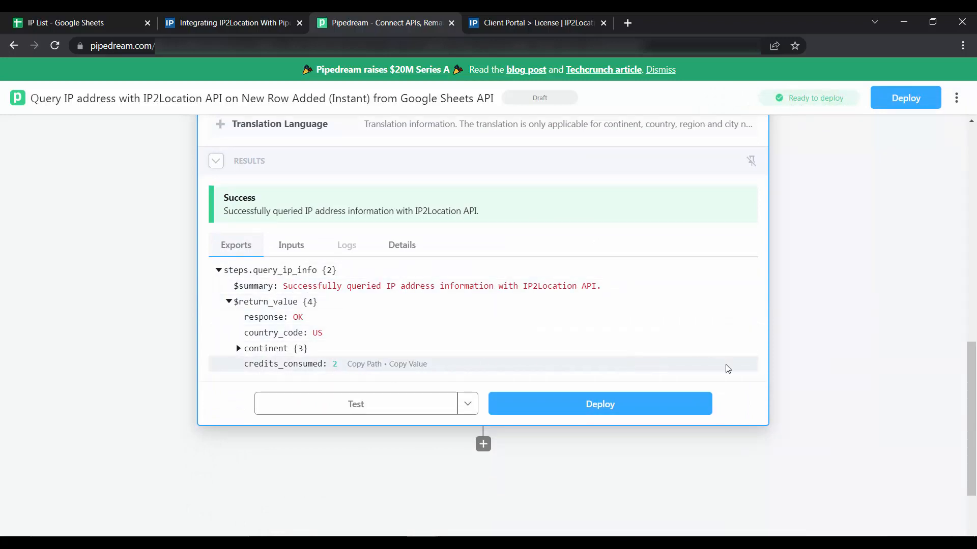
mouse_move(807, 370)
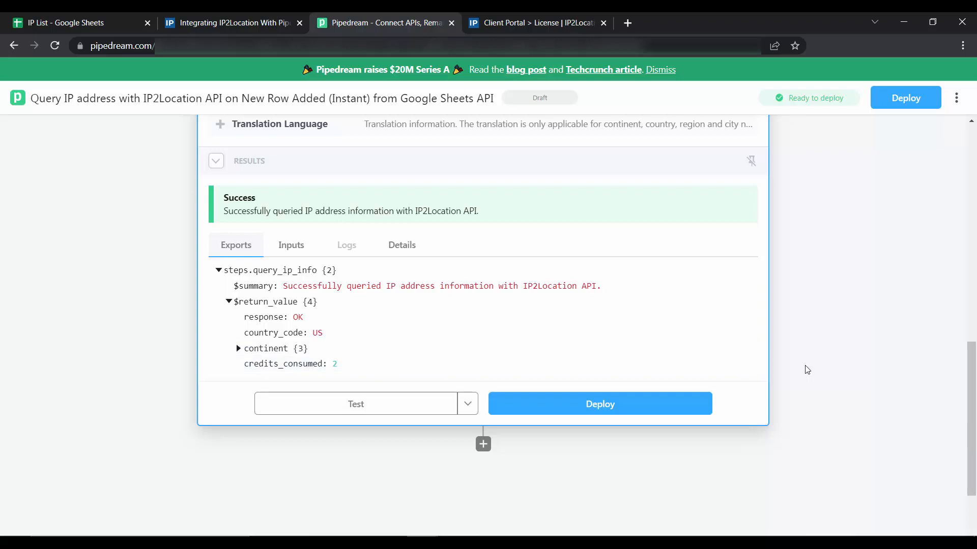
mouse_move(822, 368)
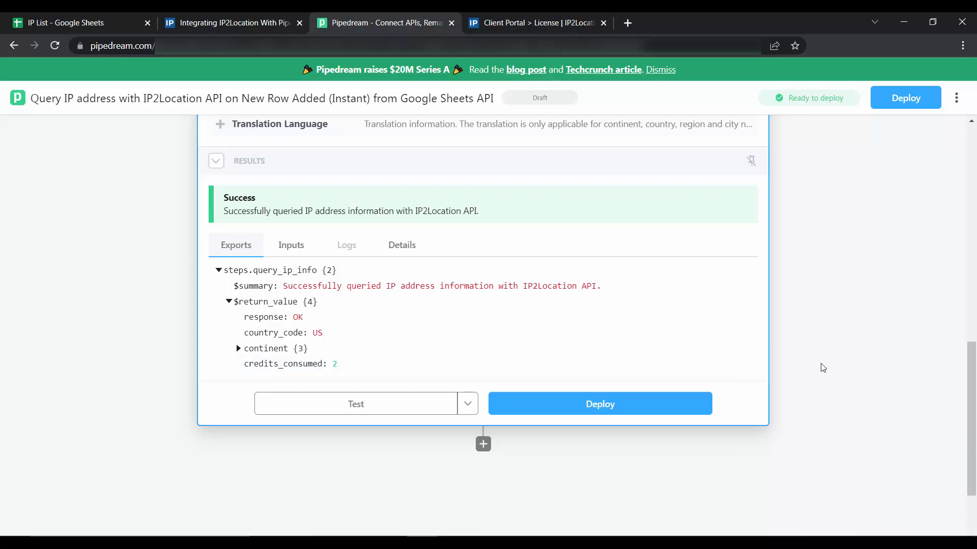
Add a Google Sheets Update Row action as the step after the IP lookup.
click(483, 443)
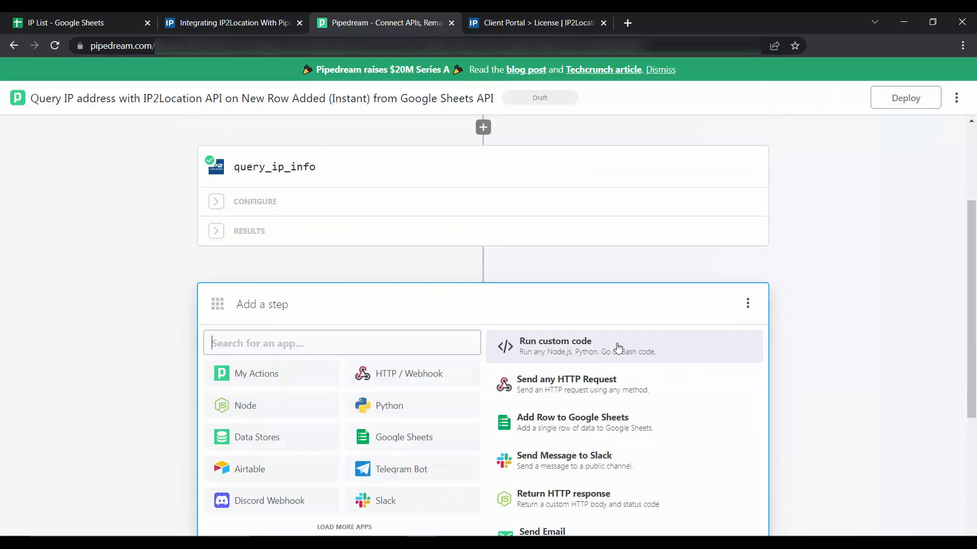
scroll(down, 3)
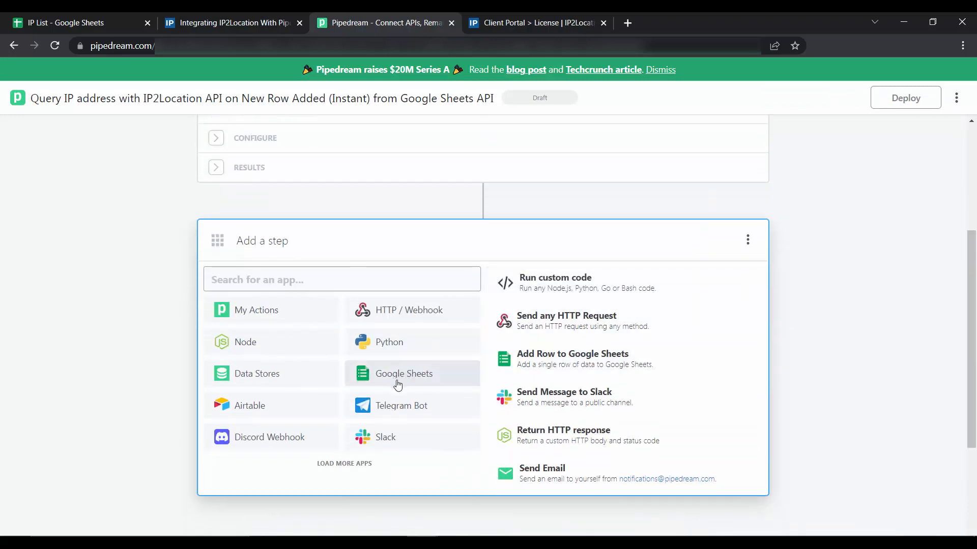
click(403, 373)
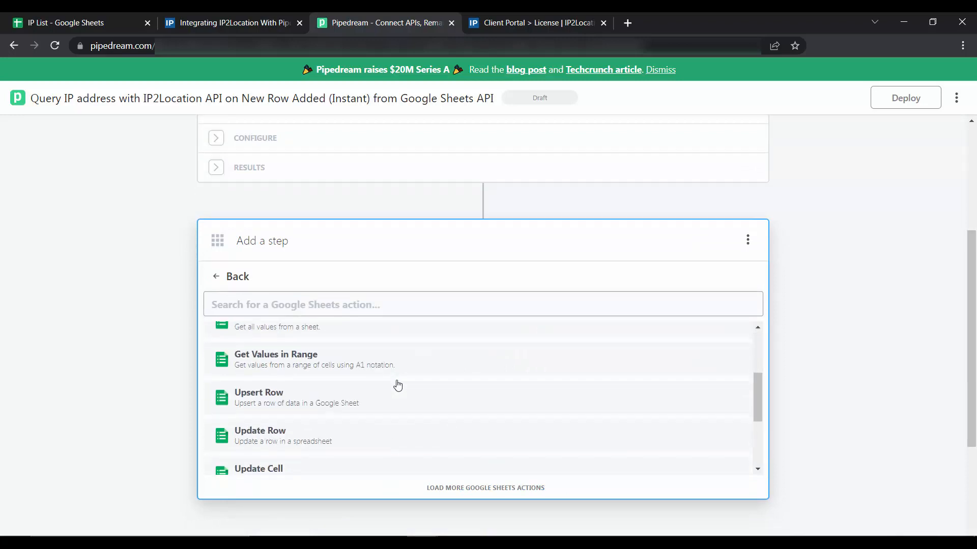
scroll(down, 3)
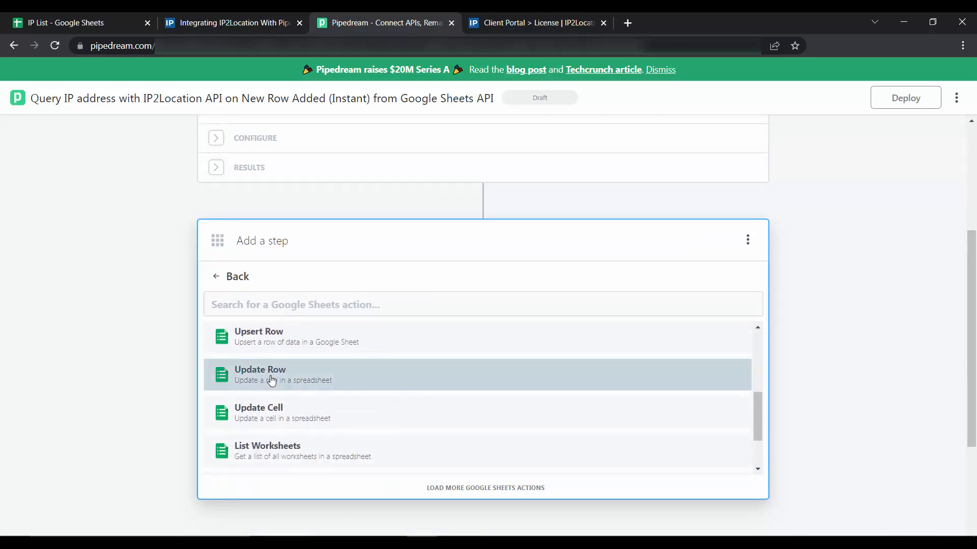
click(273, 374)
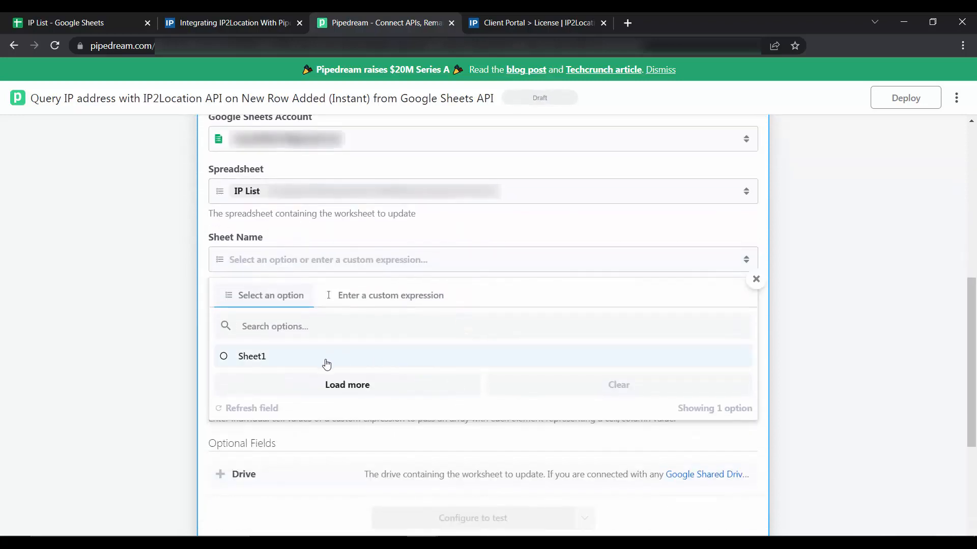
Point the update at Sheet1 using steps.trigger.event.rowNumber as the row number.
click(252, 357)
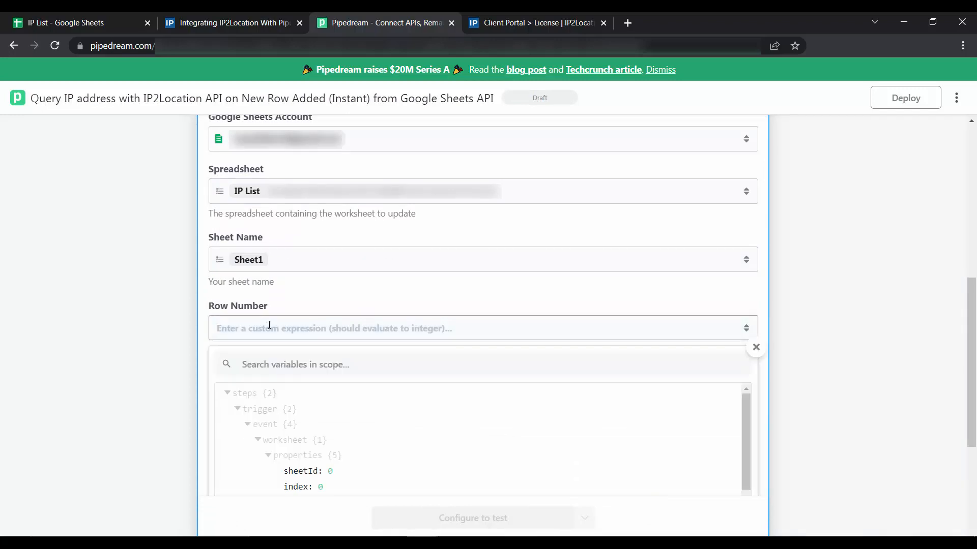
scroll(down, 3)
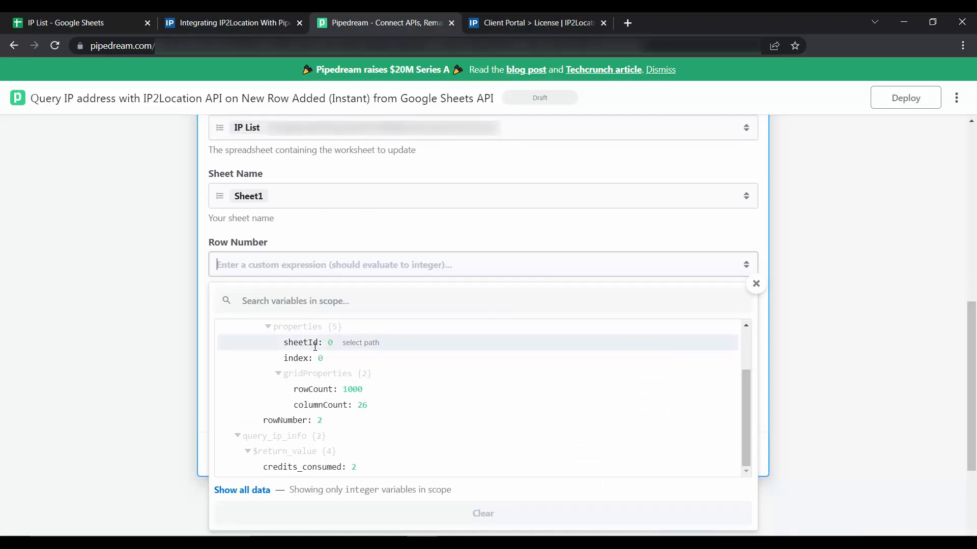
mouse_move(352, 423)
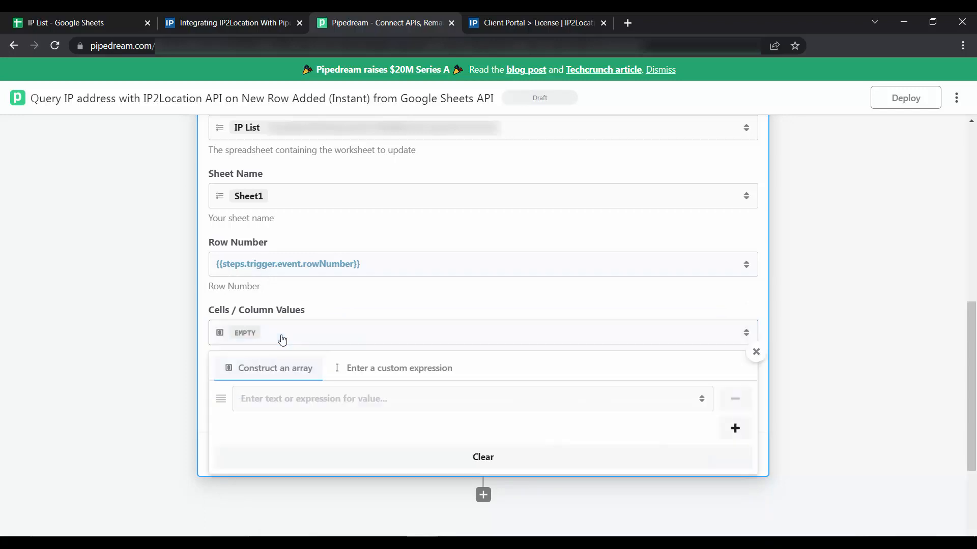
scroll(down, 3)
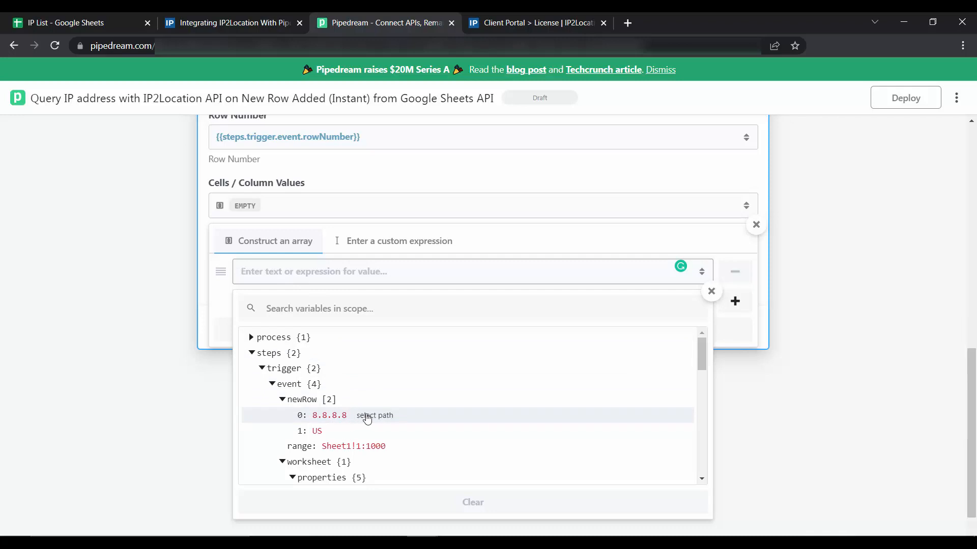
Write newRow[0] and query_ip_info country_code as the cell values, and test the update.
click(330, 415)
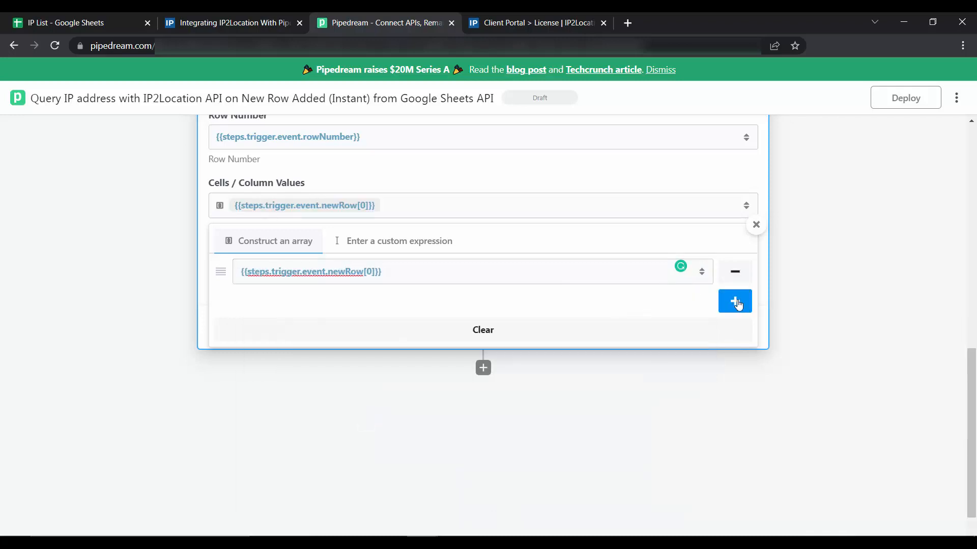
click(734, 301)
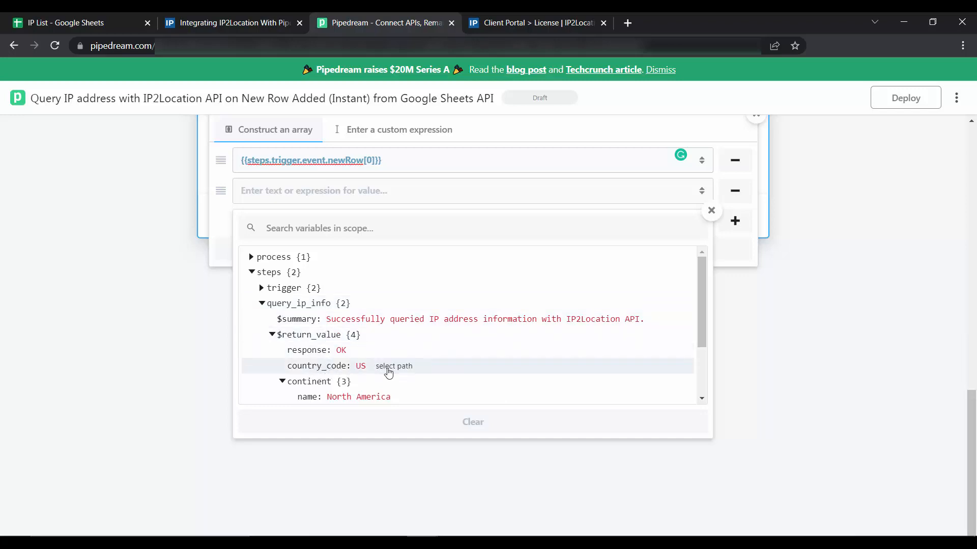
click(393, 366)
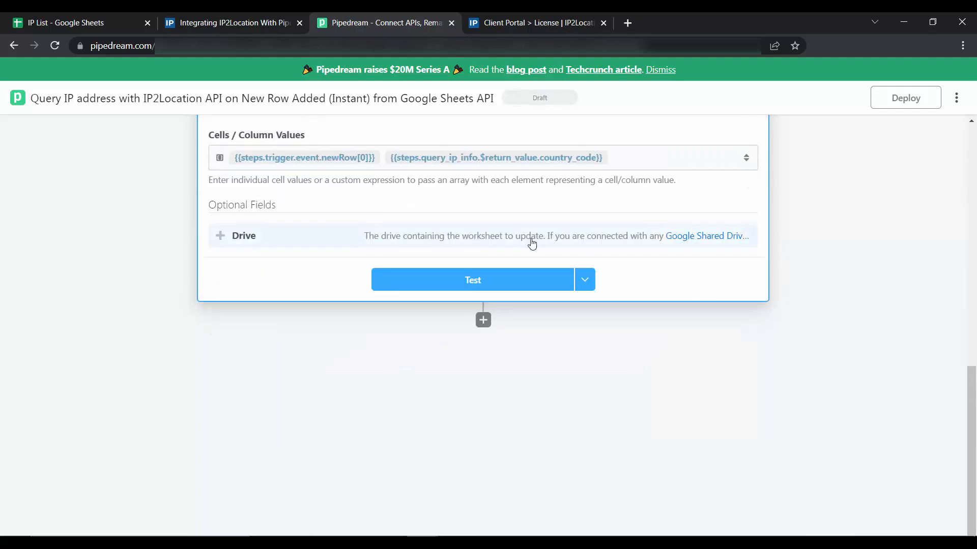
click(472, 280)
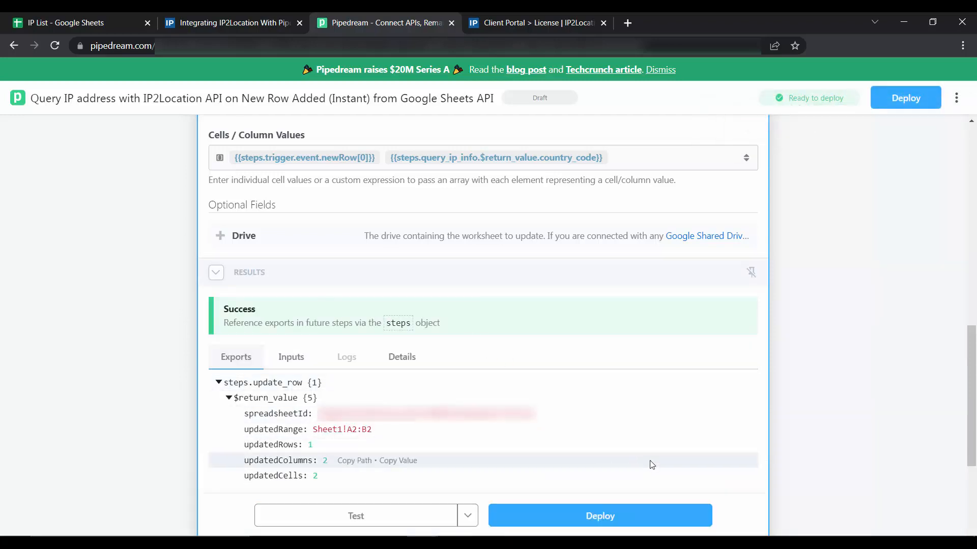
Deploy the workflow and switch to the IP List spreadsheet to see the result.
scroll(down, 3)
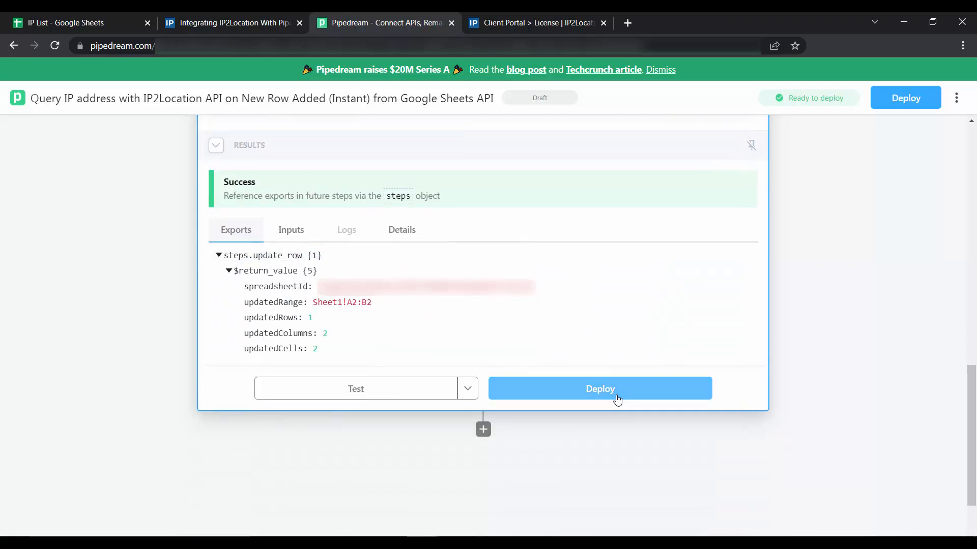
click(600, 389)
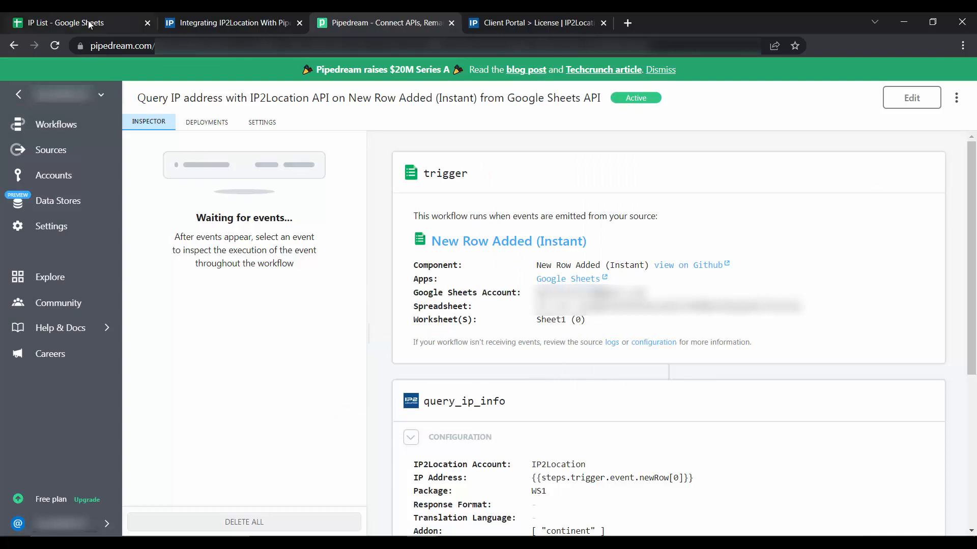
click(71, 23)
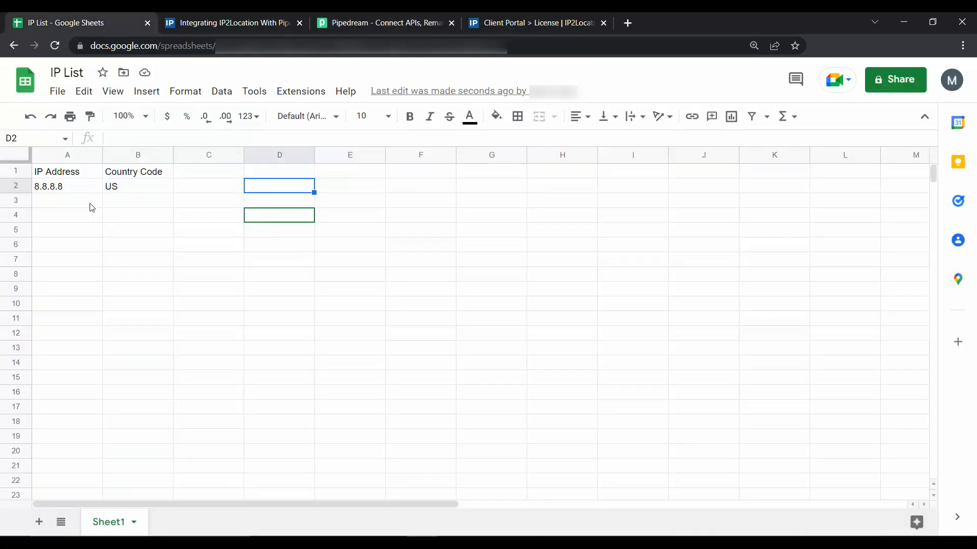
Enter IP 2.2.2.2 in row 3 and confirm the workflow fills country code FR beside it.
text(2.2.2.2)
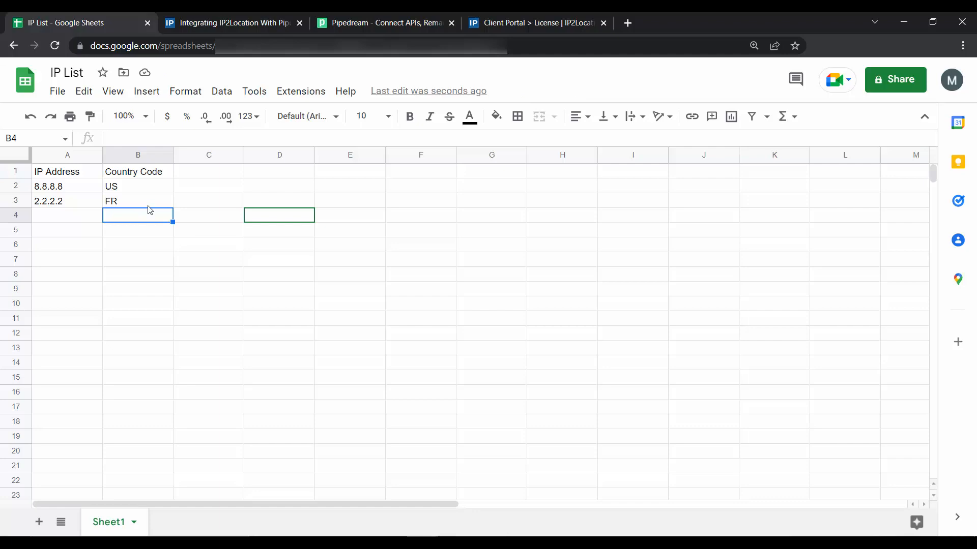
click(138, 201)
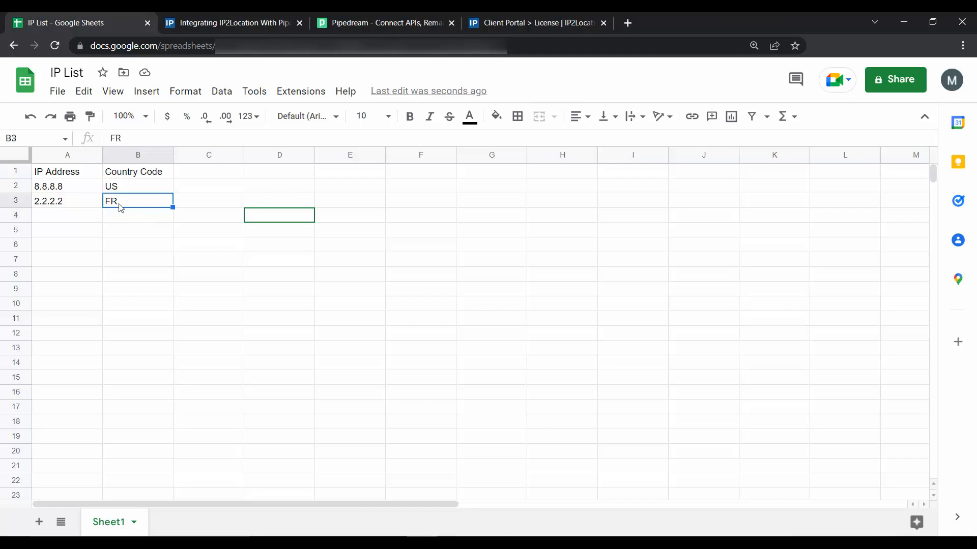